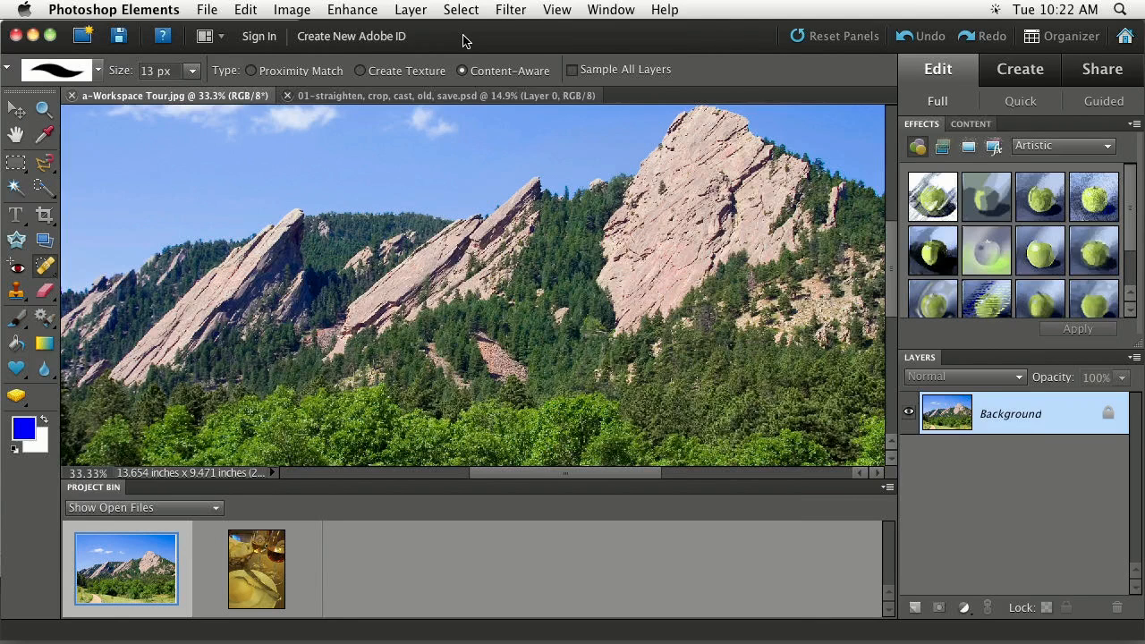
pyautogui.moveTo(479, 34)
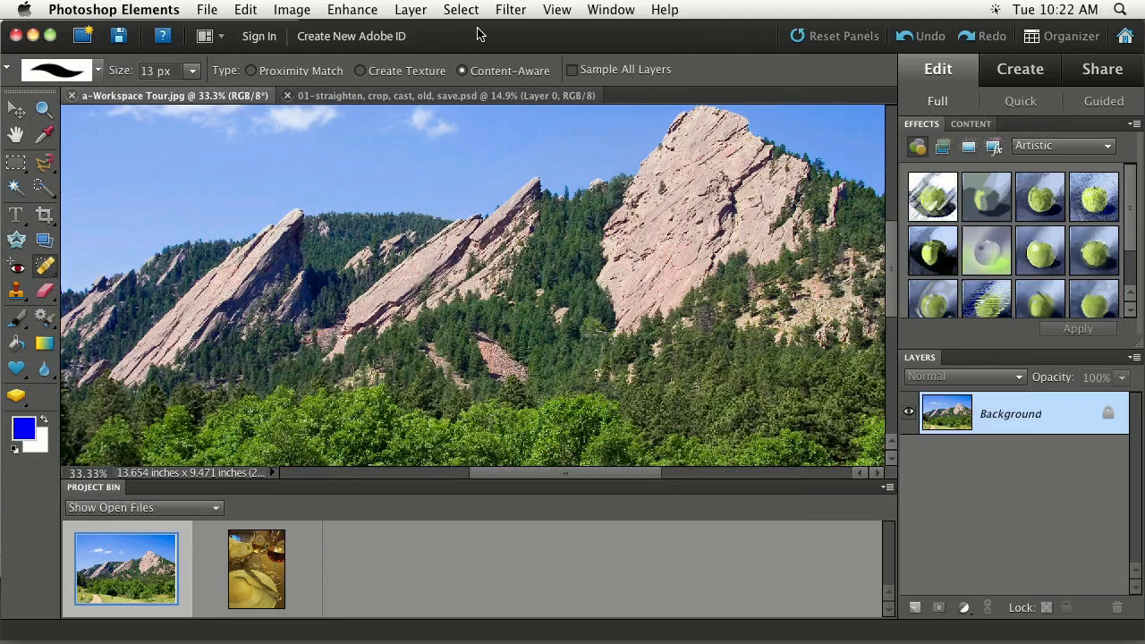
pyautogui.moveTo(354, 68)
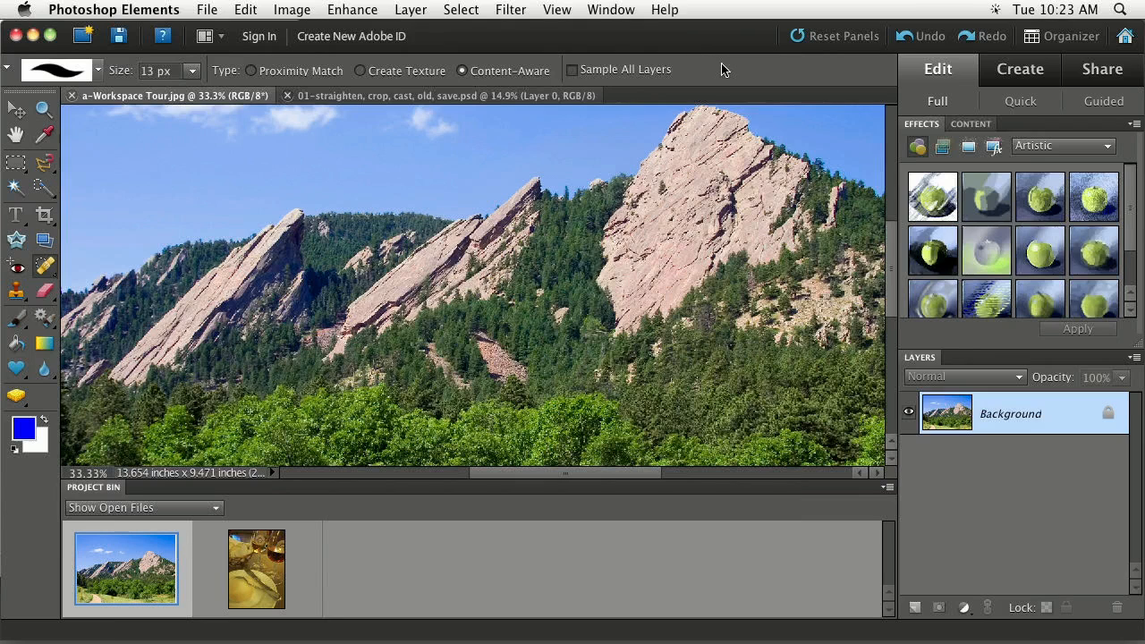
pyautogui.moveTo(933, 78)
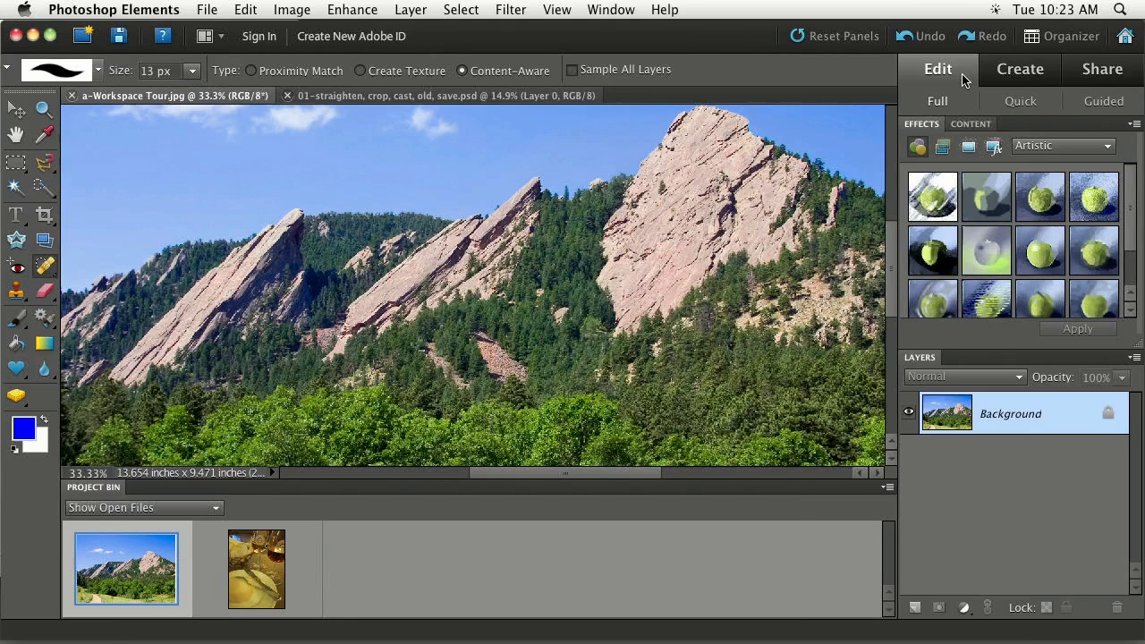
pyautogui.moveTo(939, 80)
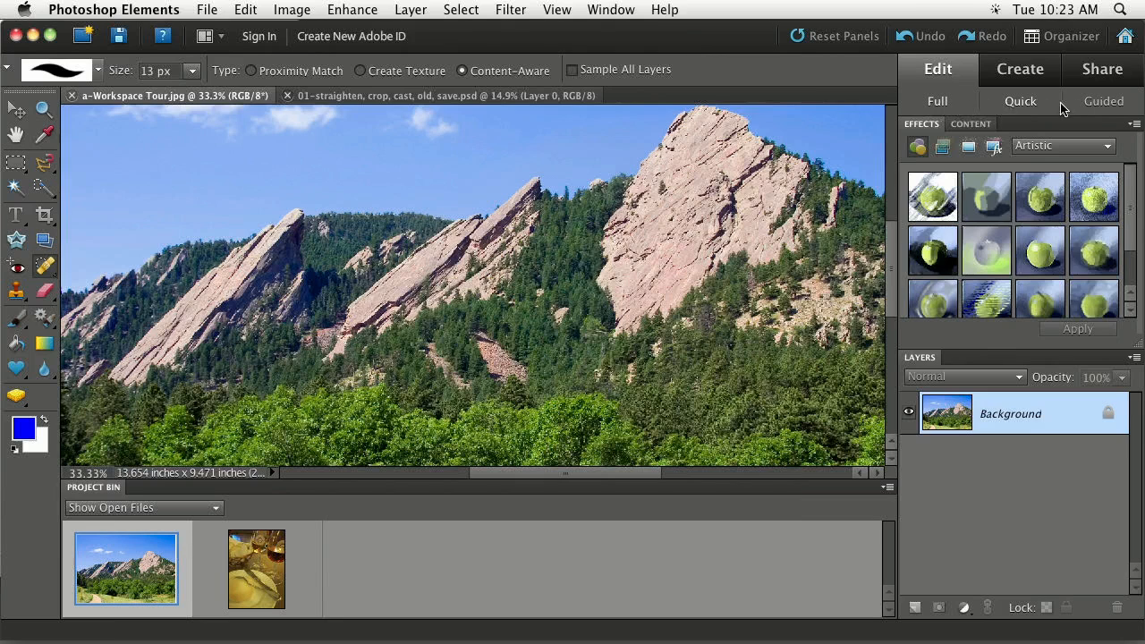
pyautogui.moveTo(951, 106)
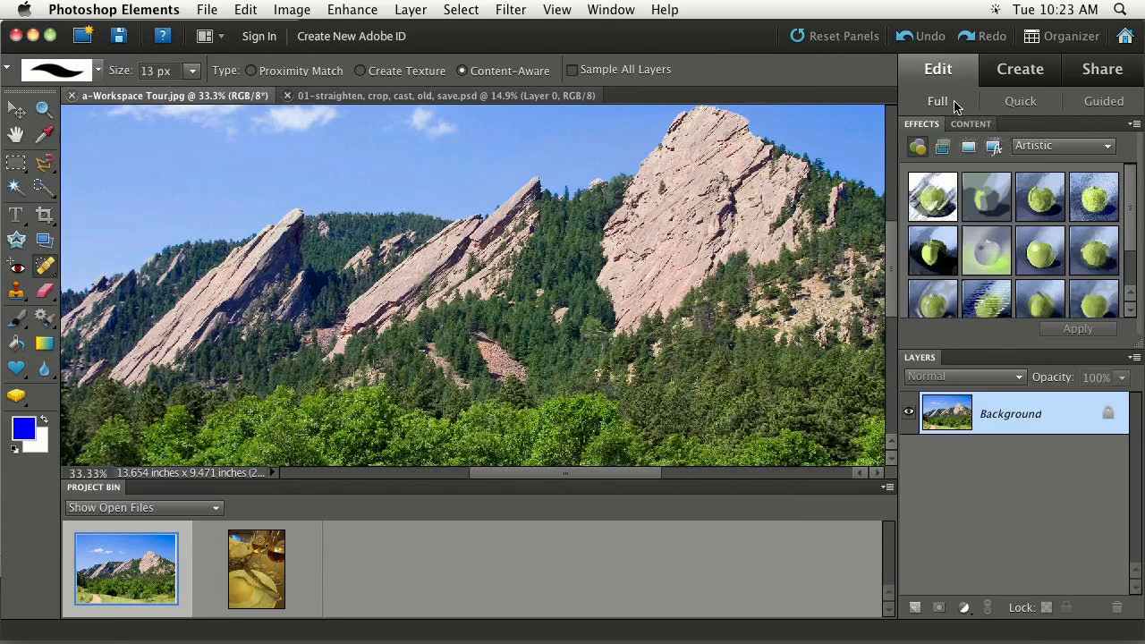
pyautogui.moveTo(747, 81)
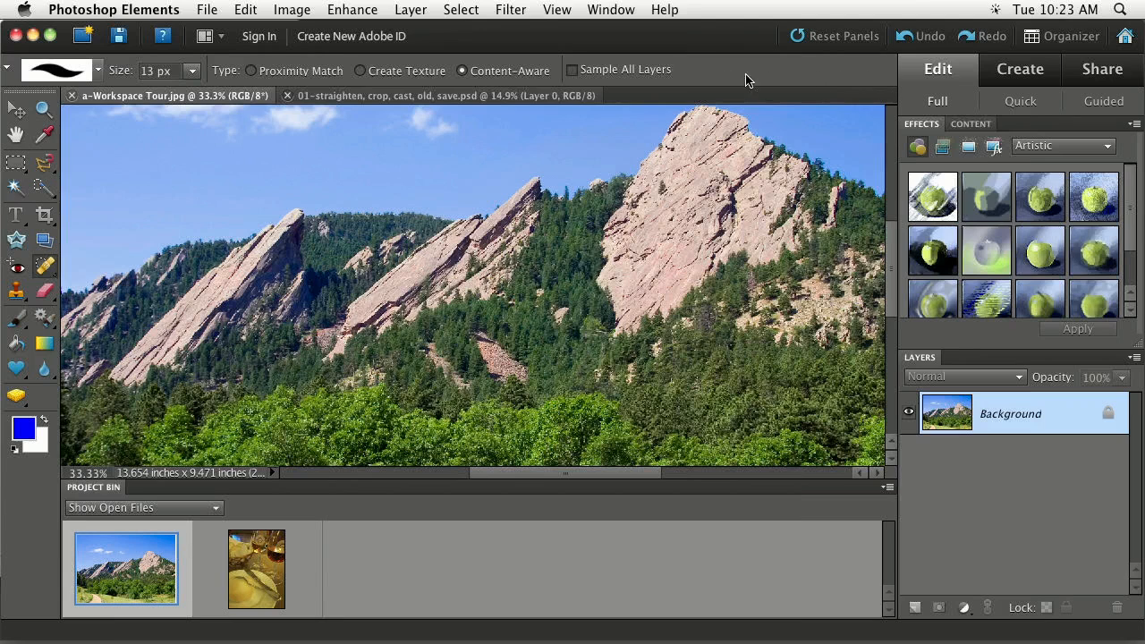
pyautogui.moveTo(676, 93)
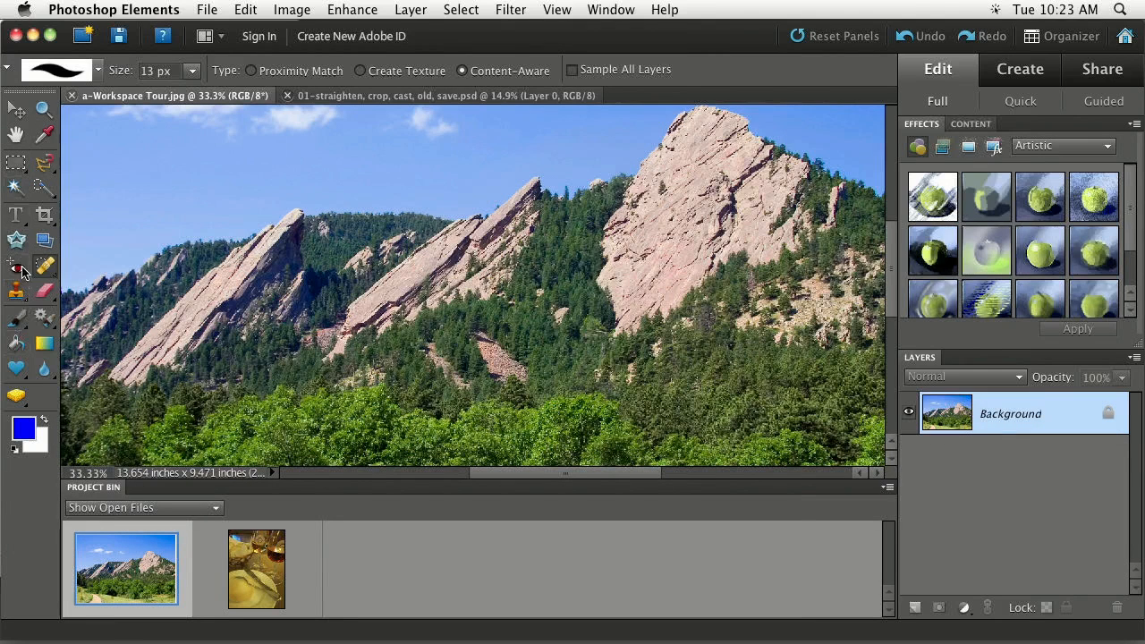
pyautogui.moveTo(16, 186)
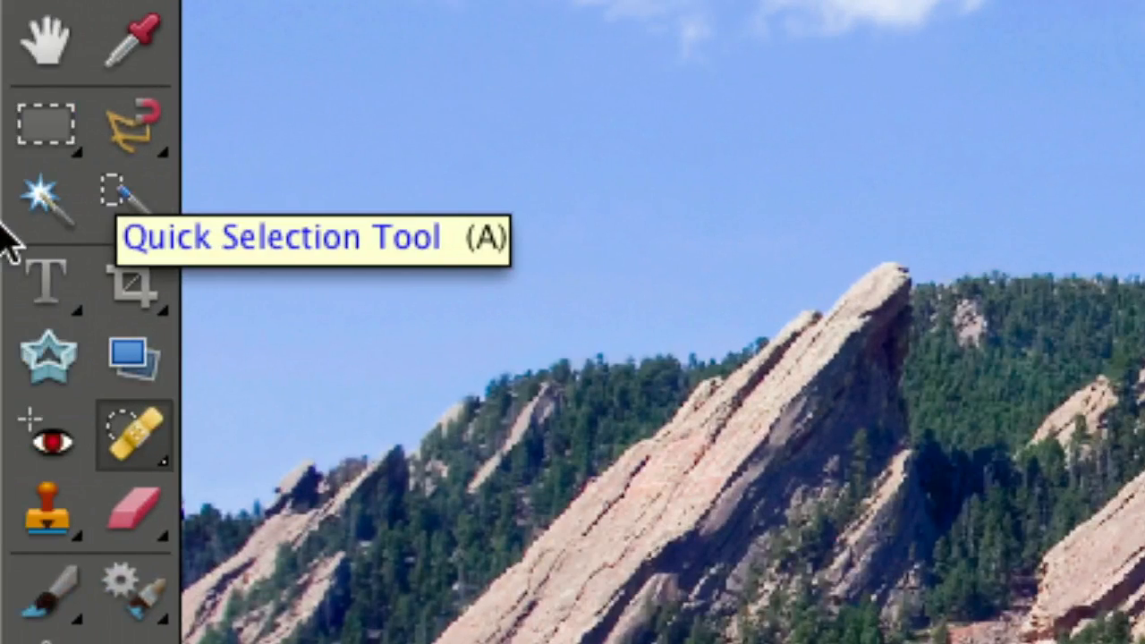
pyautogui.moveTo(18, 286)
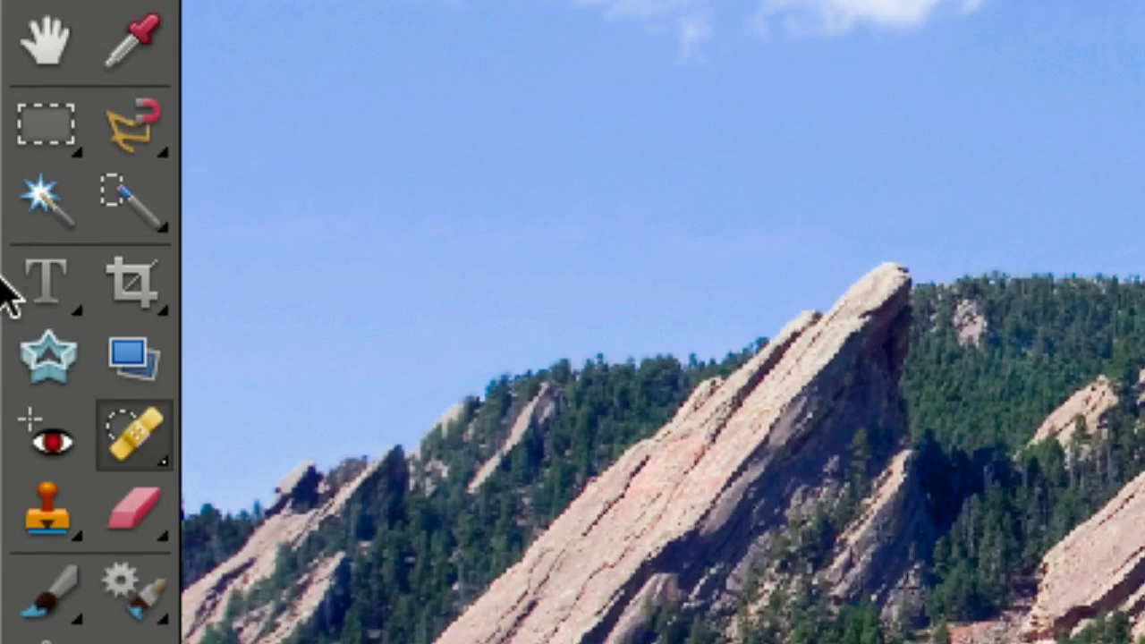
pyautogui.moveTo(22, 336)
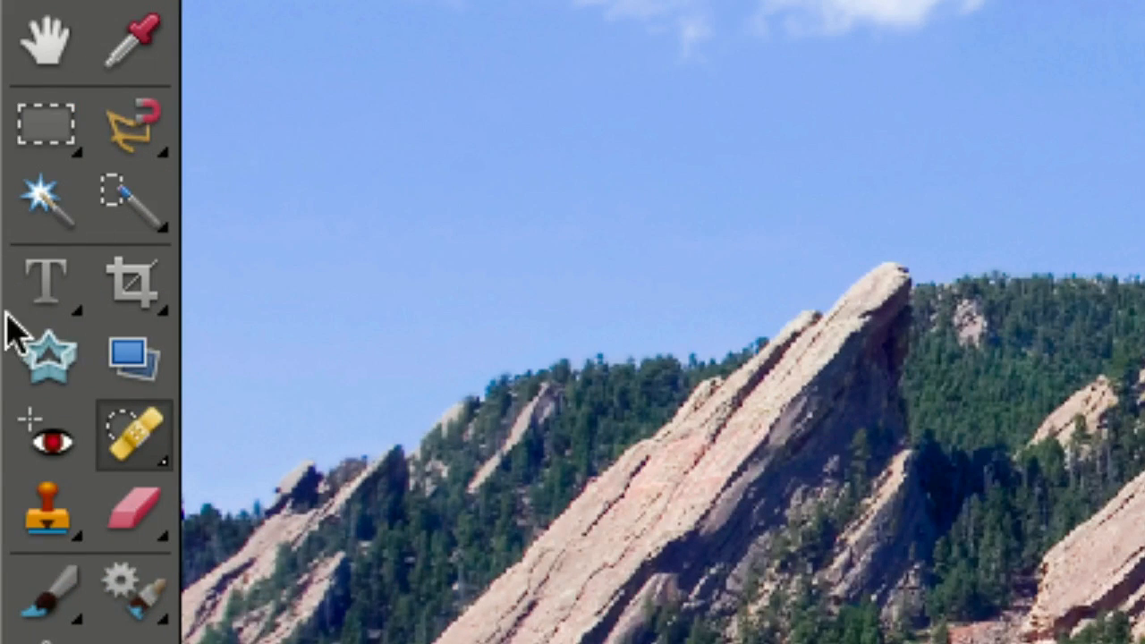
pyautogui.moveTo(134, 515)
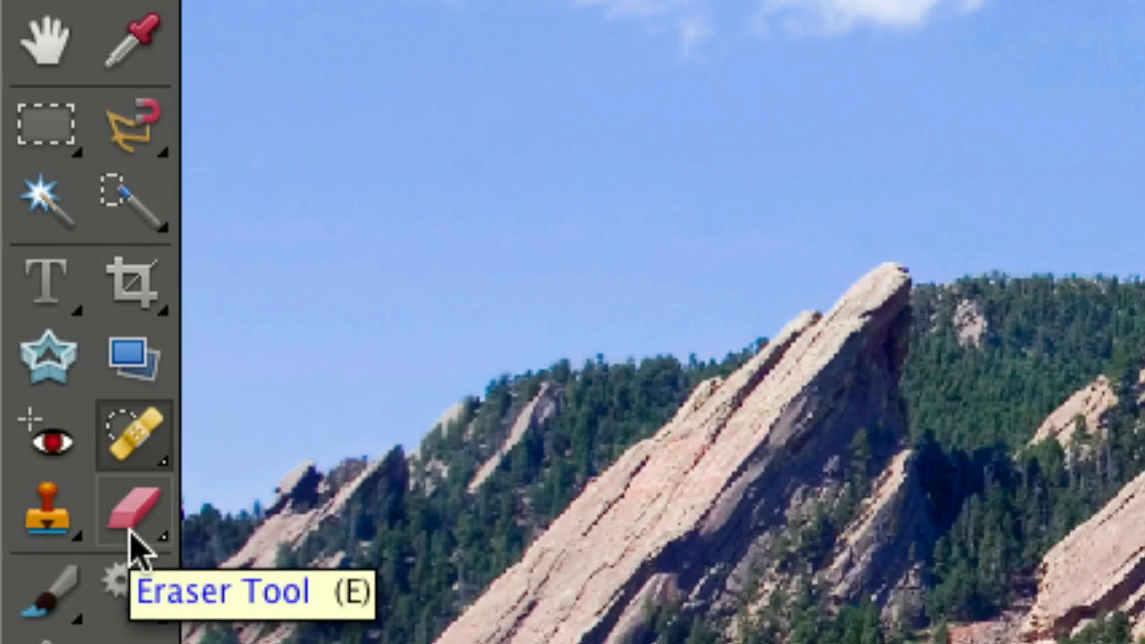
pyautogui.moveTo(134, 537)
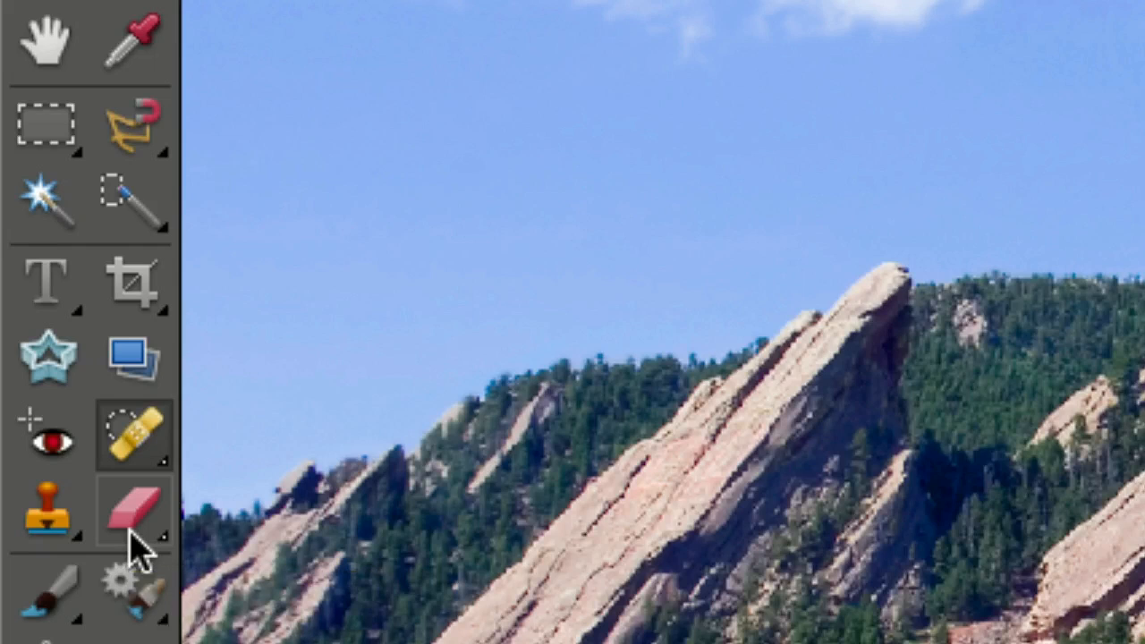
pyautogui.moveTo(134, 545)
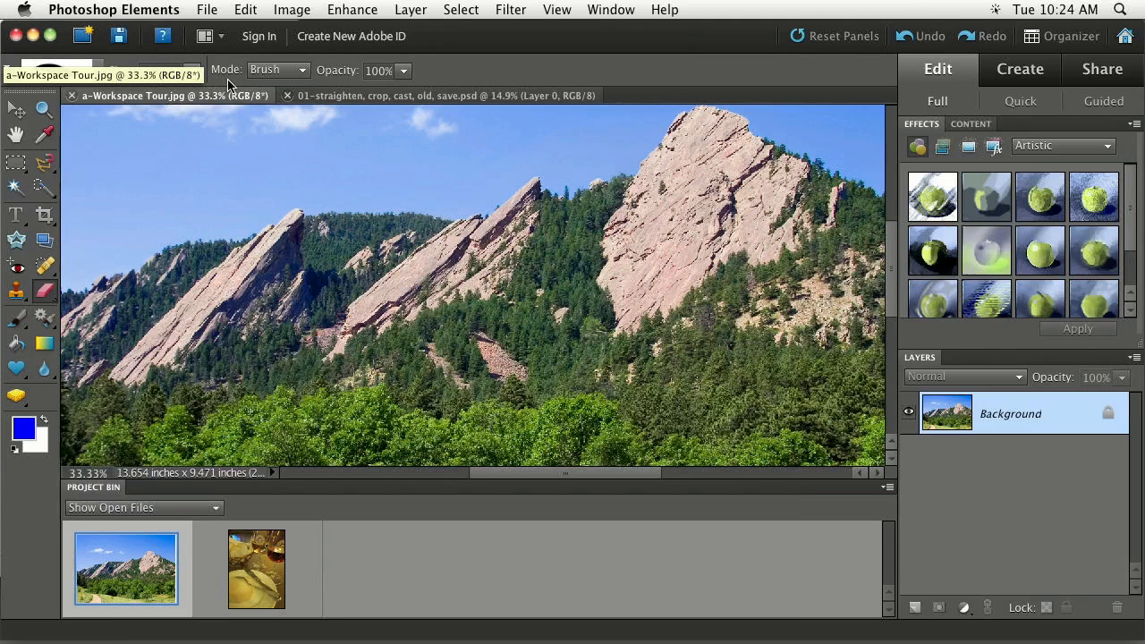
pyautogui.moveTo(195, 79)
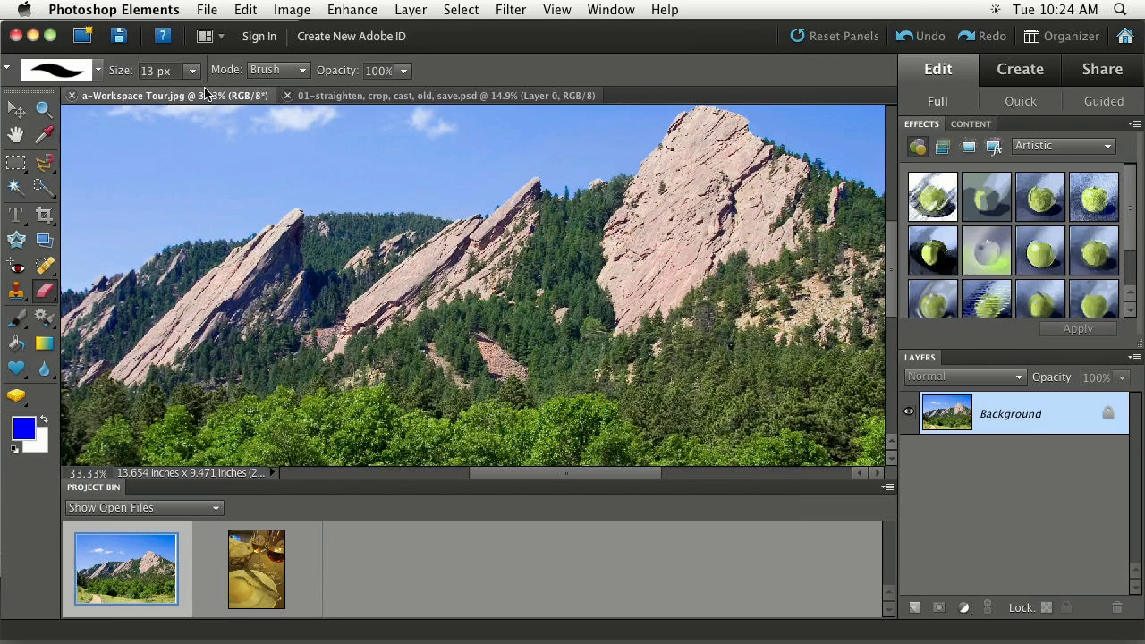
pyautogui.click(302, 70)
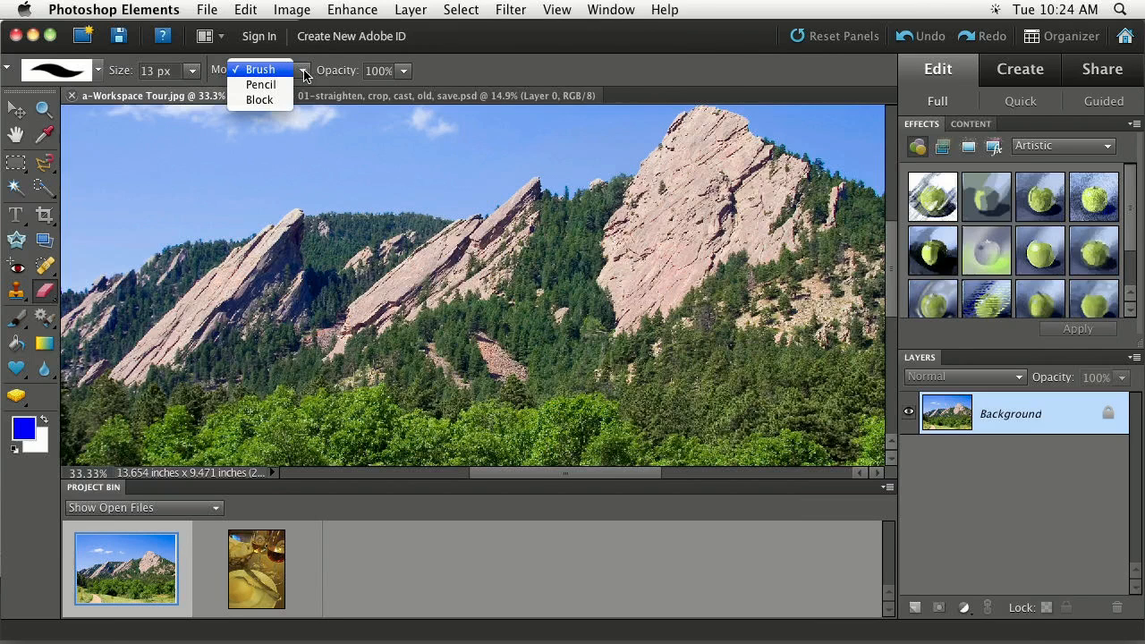
pyautogui.click(260, 68)
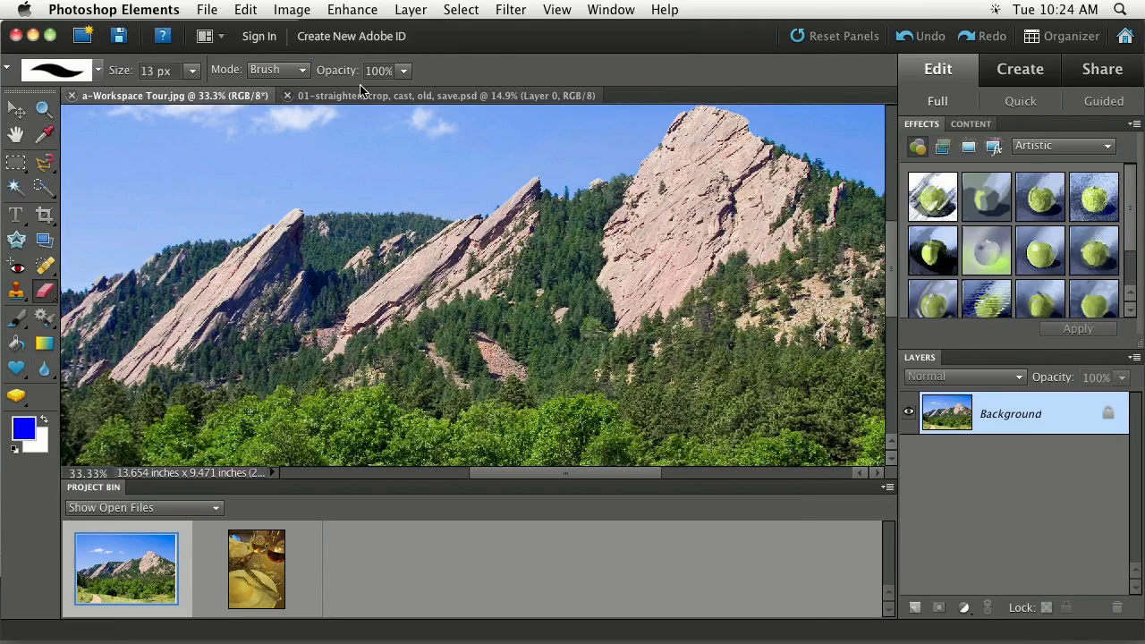
pyautogui.moveTo(447, 84)
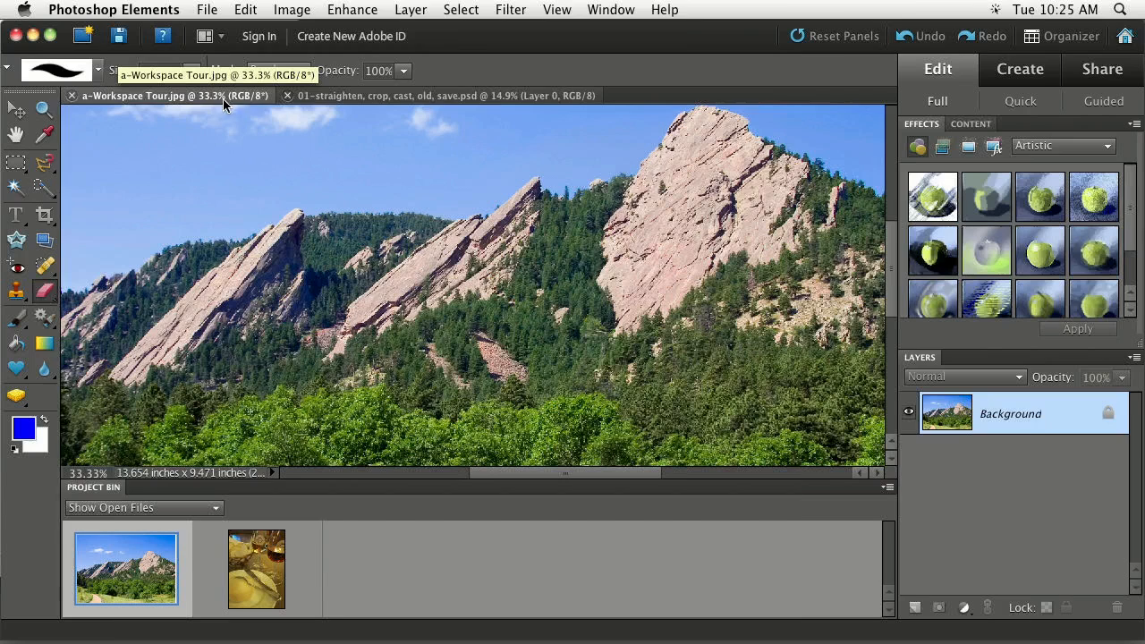
pyautogui.click(439, 96)
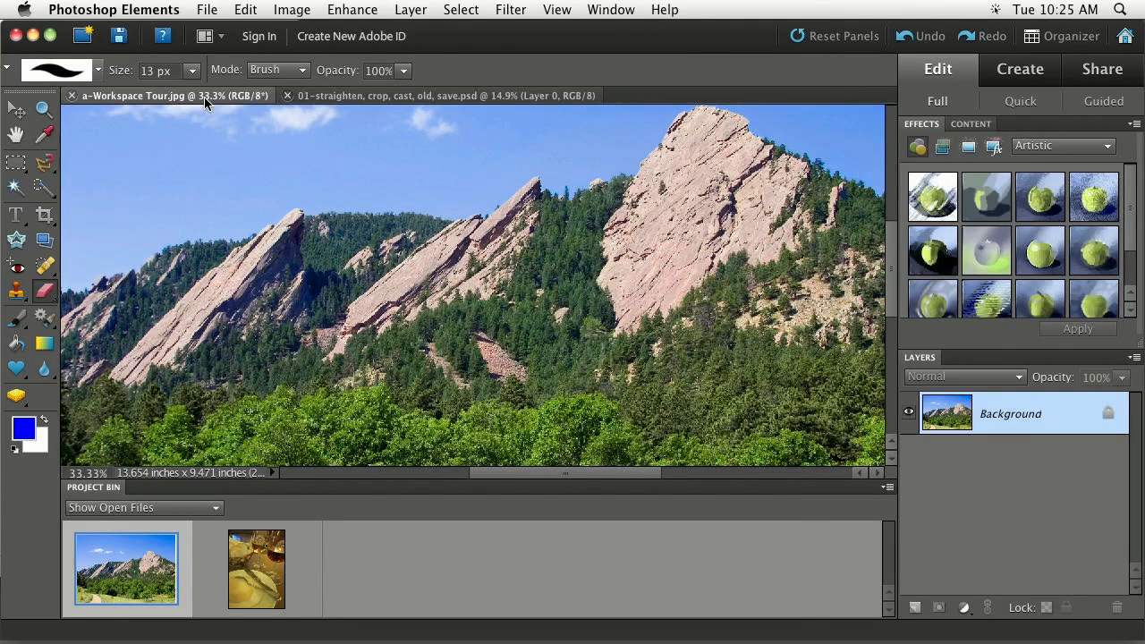
pyautogui.moveTo(206, 100)
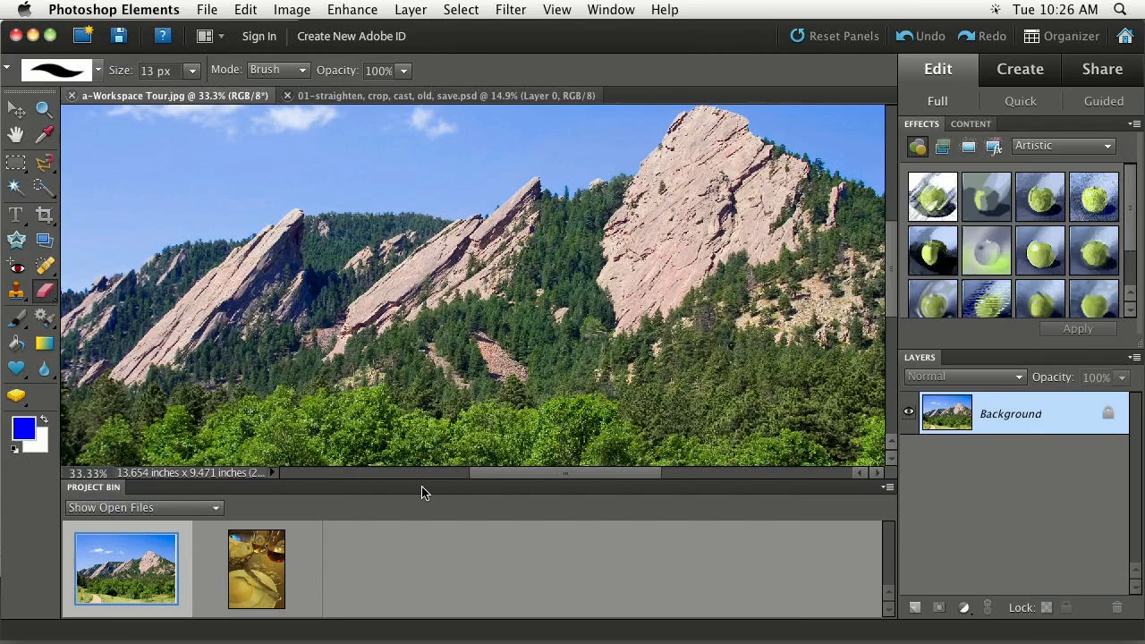
pyautogui.moveTo(357, 495)
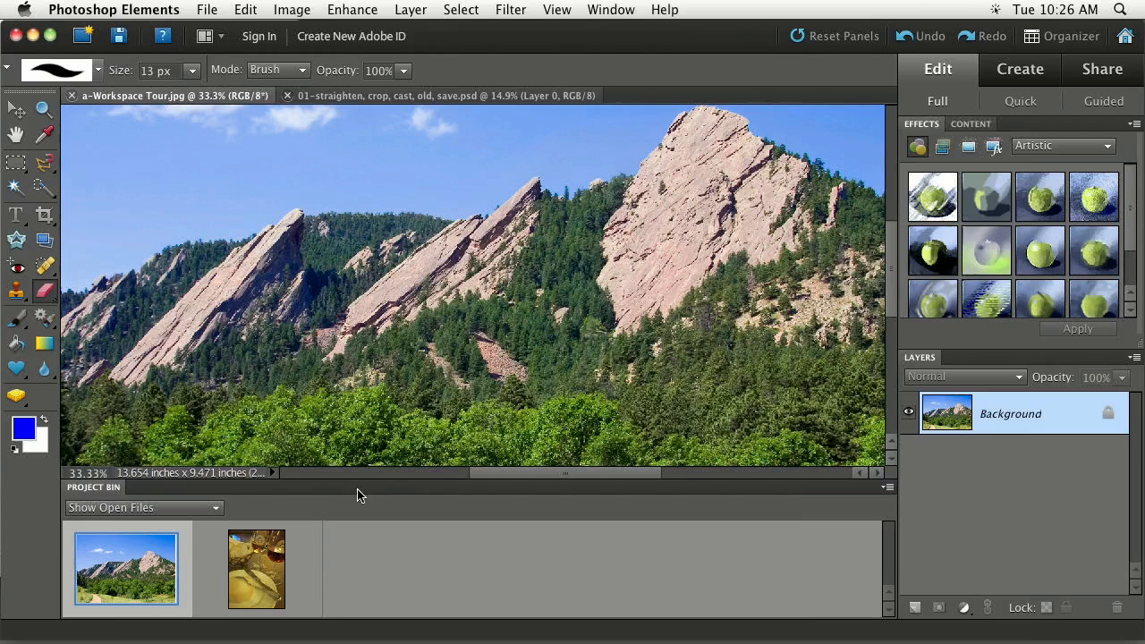
pyautogui.moveTo(402, 492)
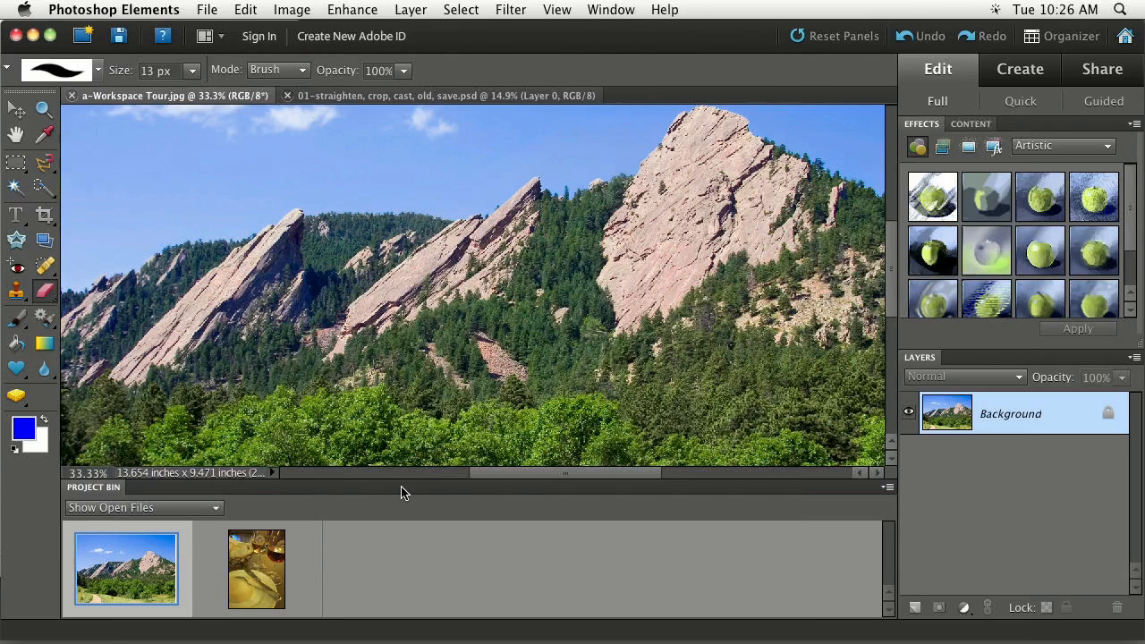
pyautogui.moveTo(200, 493)
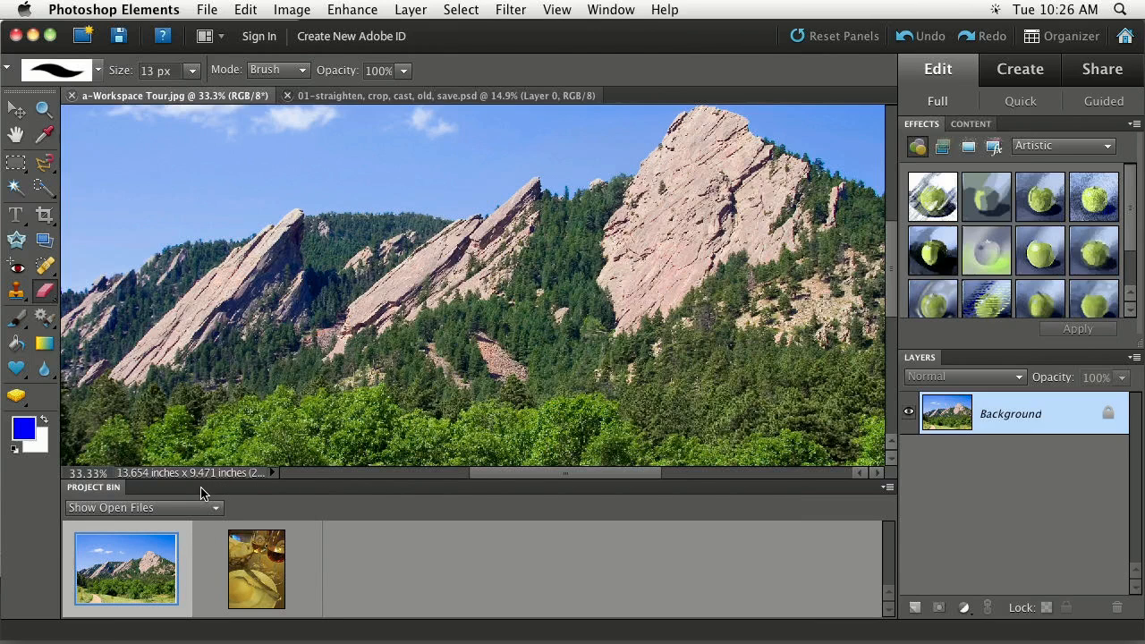
pyautogui.moveTo(106, 491)
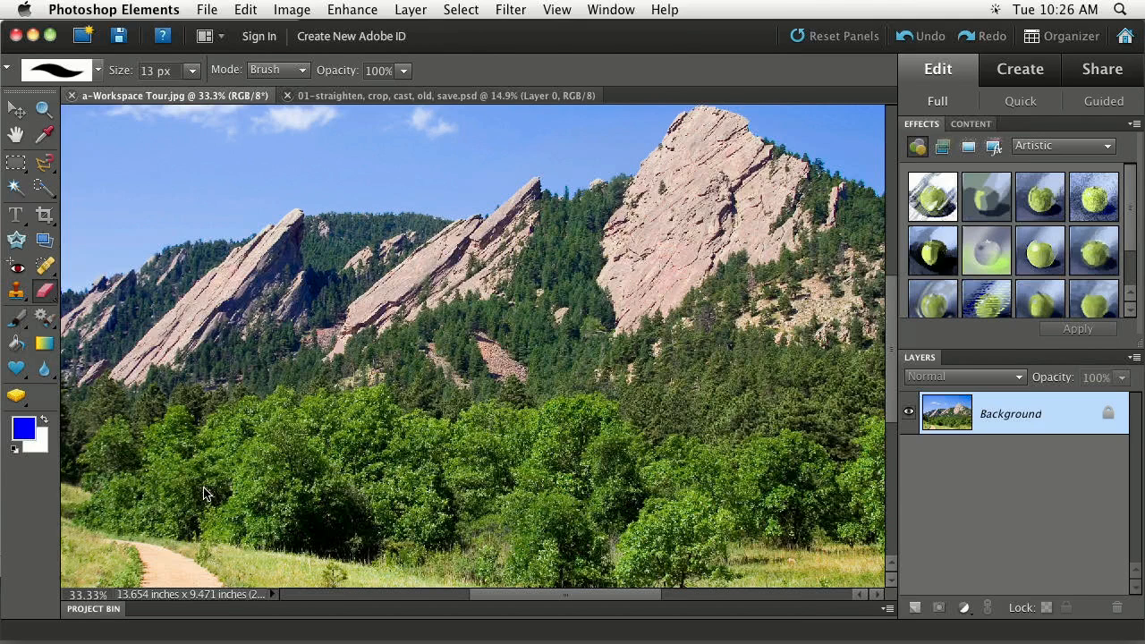
pyautogui.moveTo(211, 576)
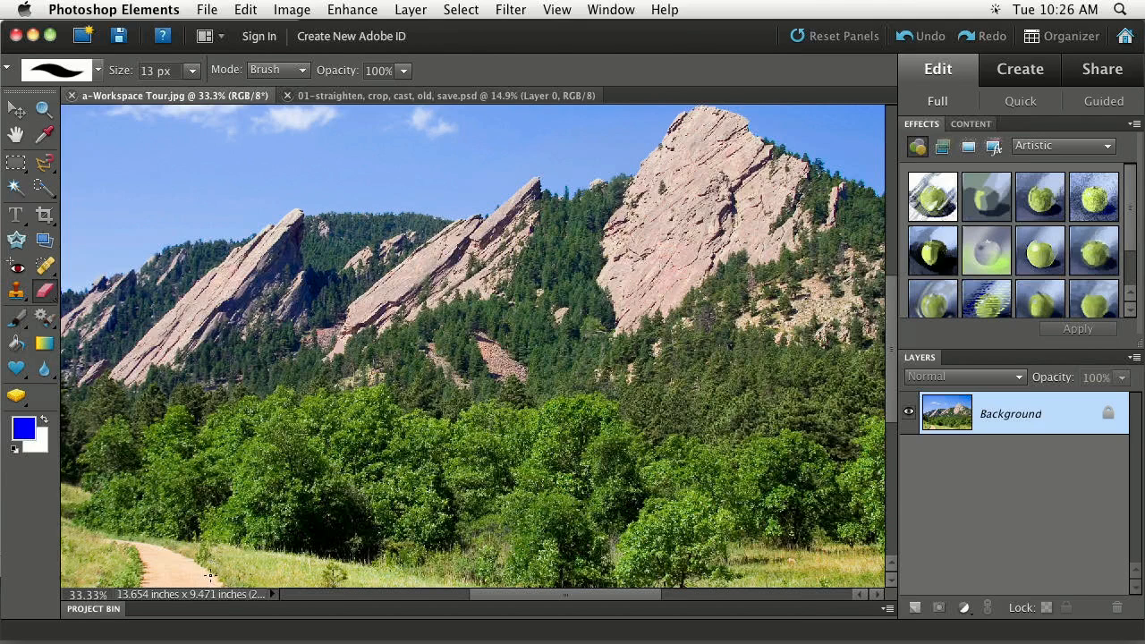
pyautogui.moveTo(204, 612)
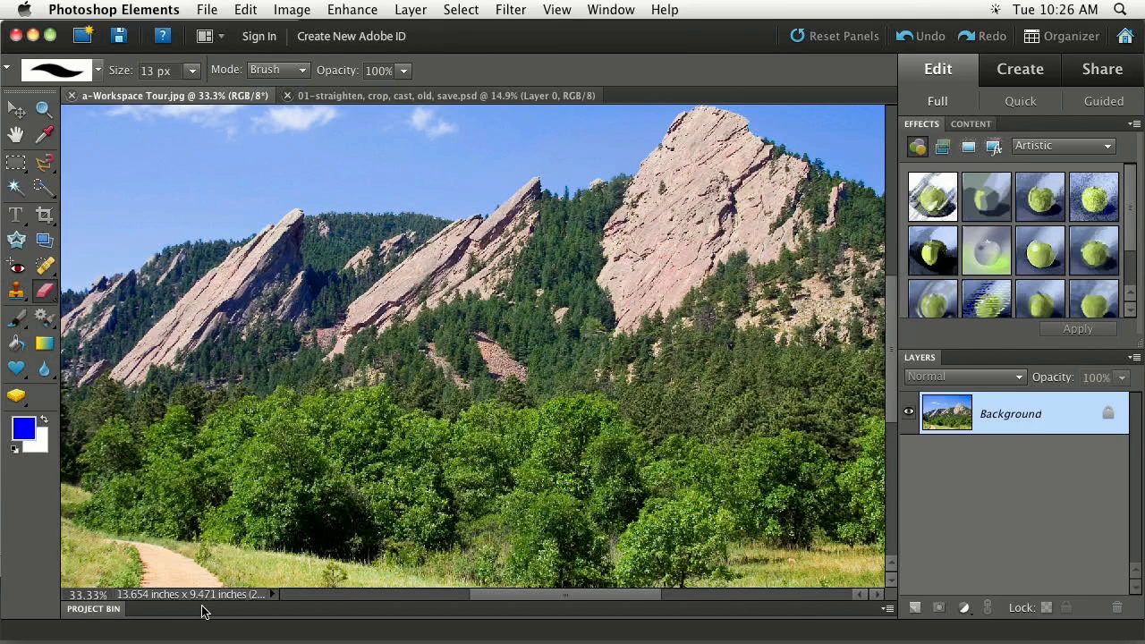
# Collapse the Project Bin so the Flatirons photo gets more editing space.
pyautogui.click(93, 608)
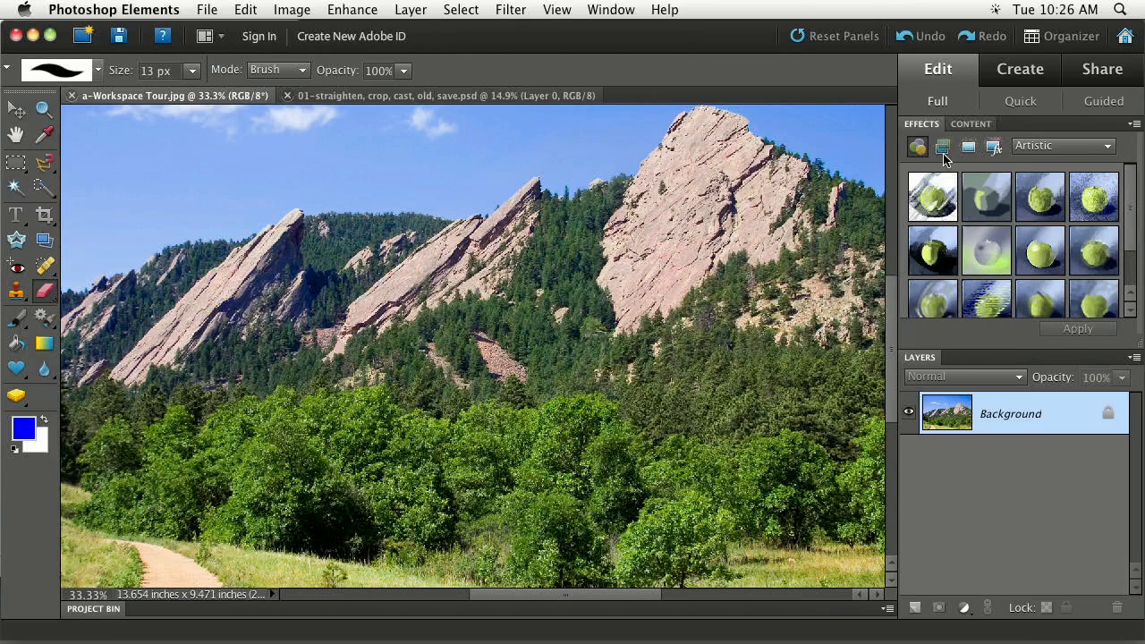
pyautogui.moveTo(987, 251)
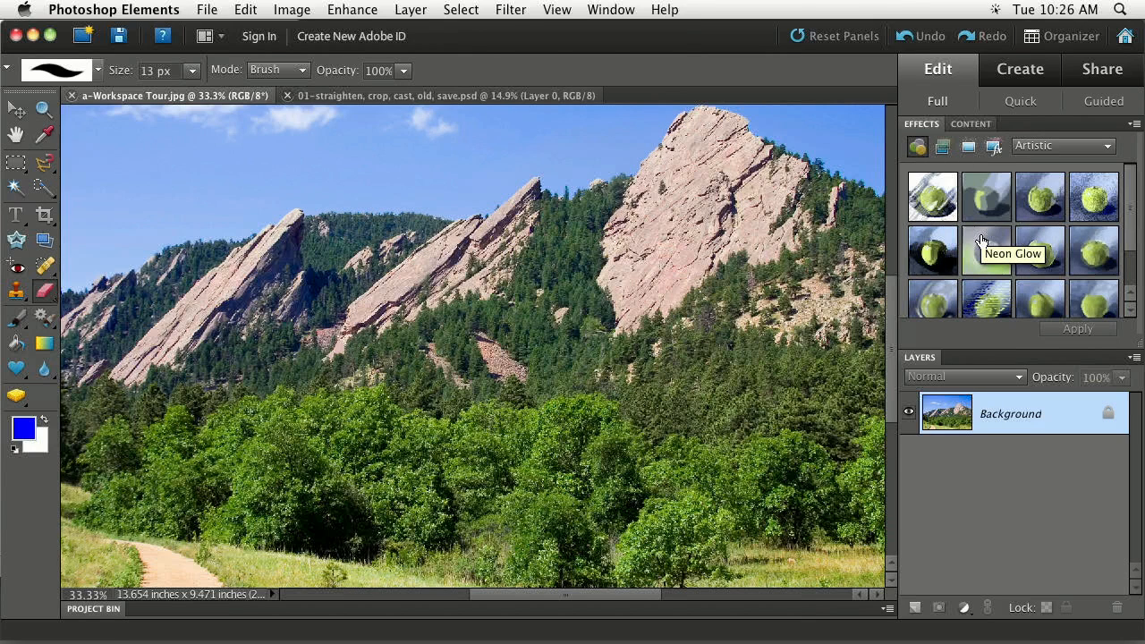
pyautogui.moveTo(1030, 128)
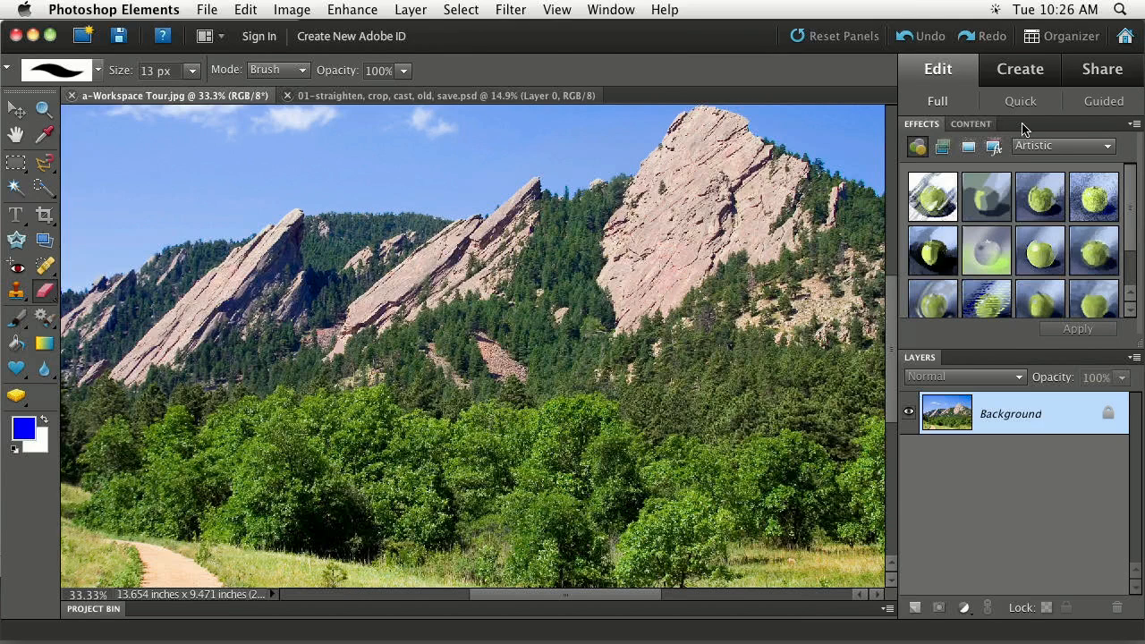
pyautogui.moveTo(1037, 129)
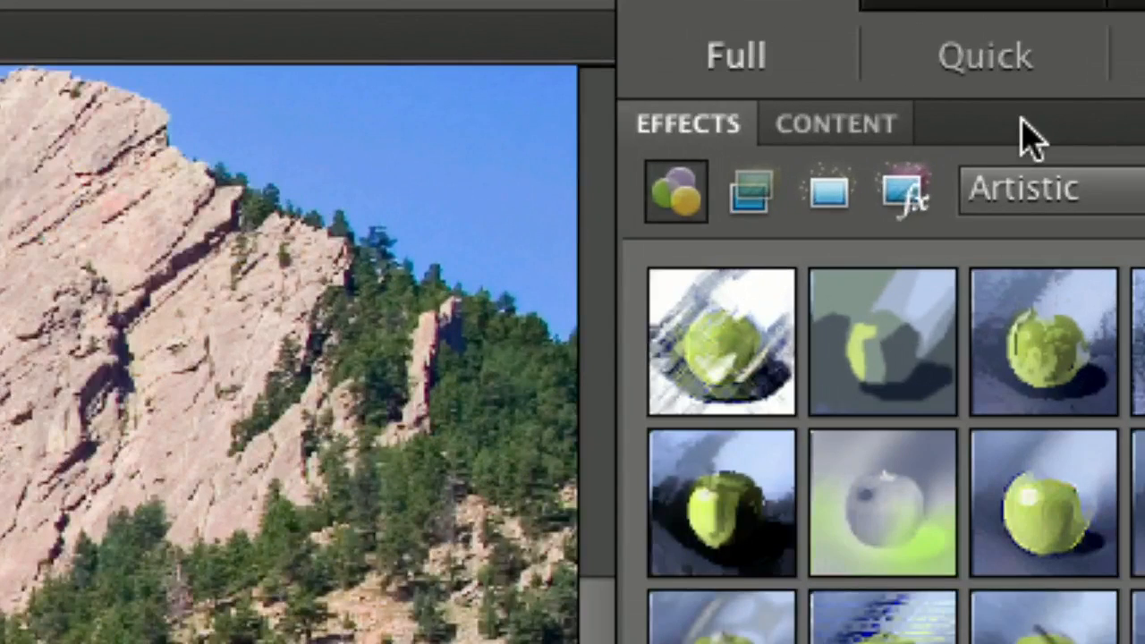
pyautogui.moveTo(873, 134)
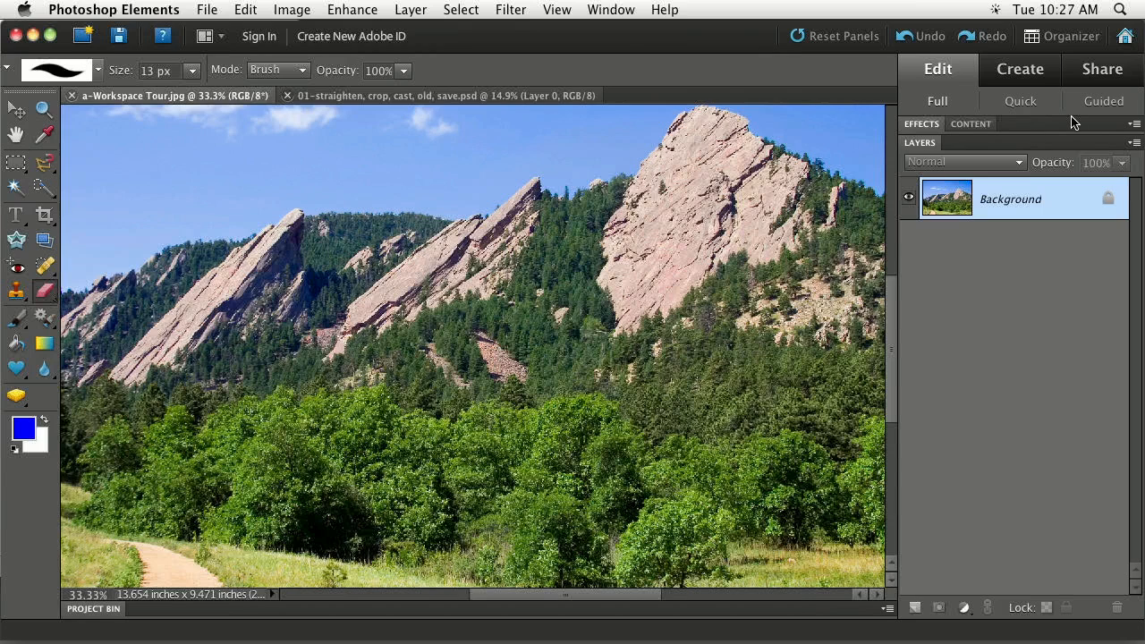
pyautogui.moveTo(1016, 281)
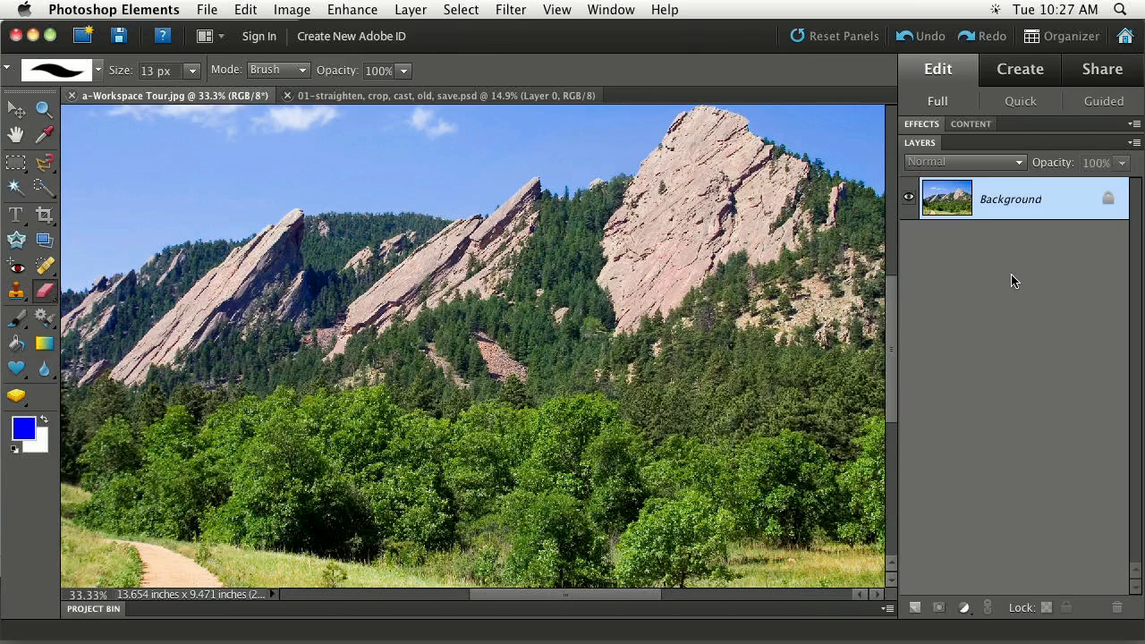
pyautogui.moveTo(1035, 129)
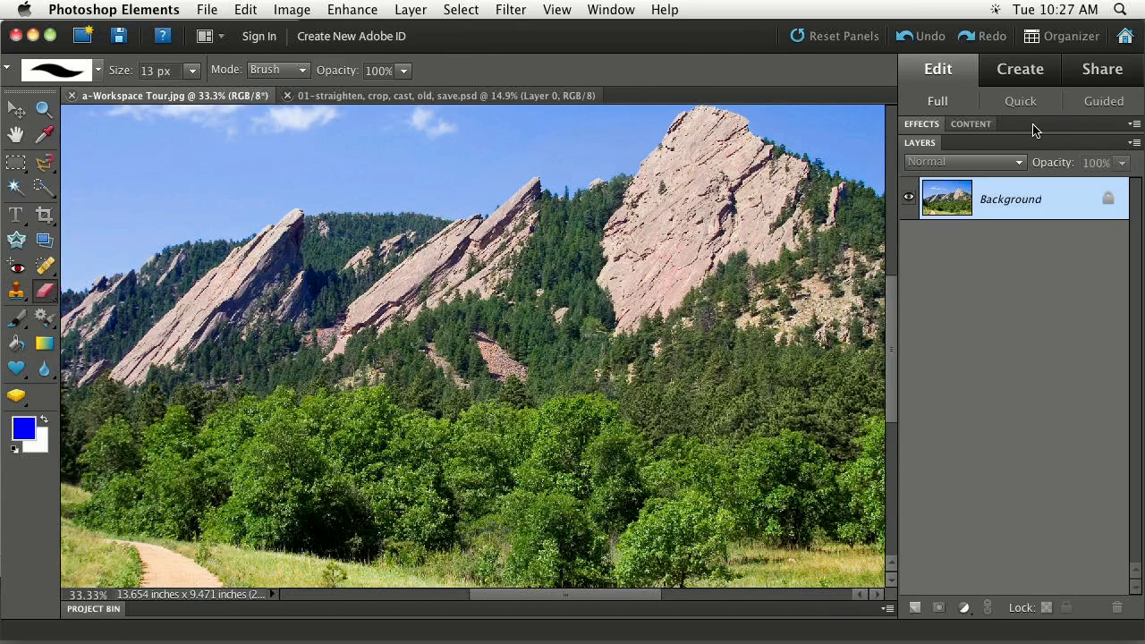
pyautogui.moveTo(1028, 154)
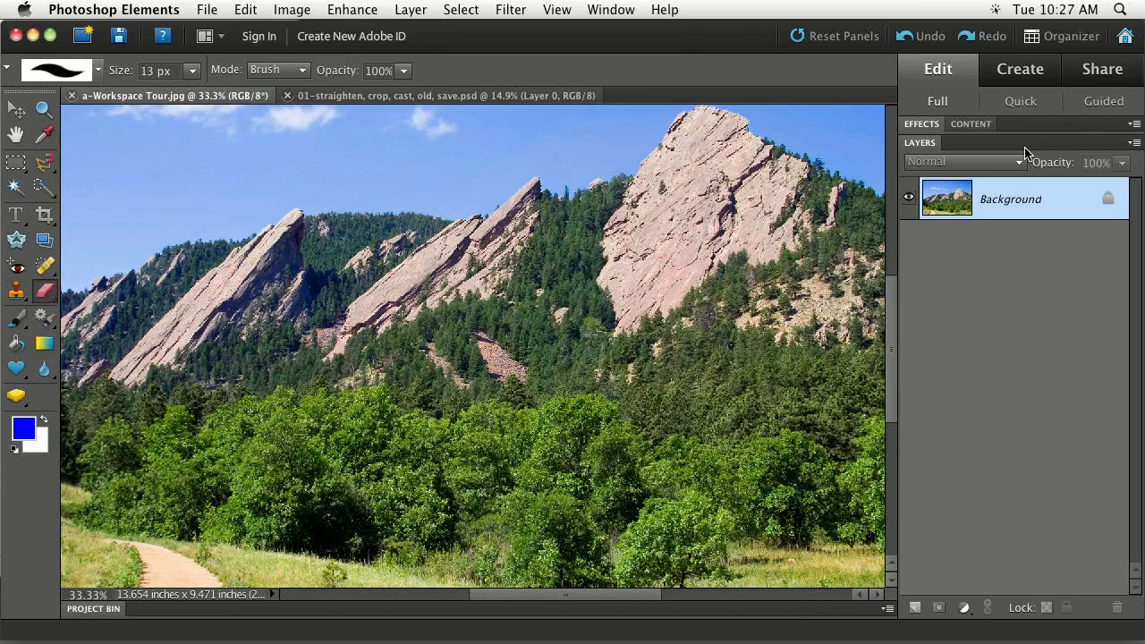
pyautogui.moveTo(837, 128)
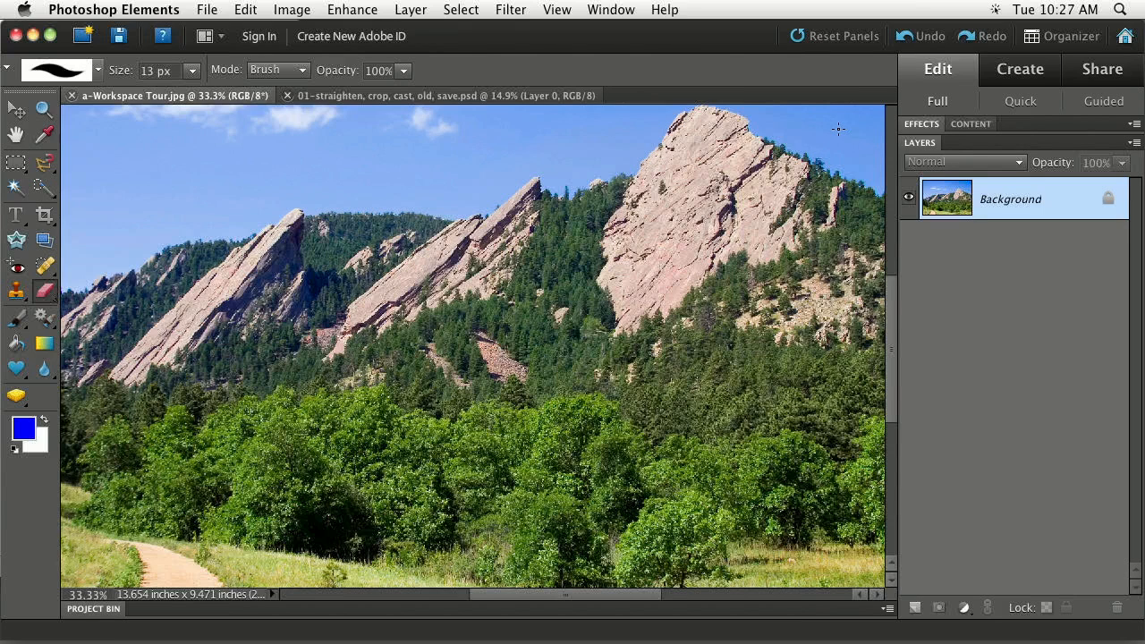
pyautogui.moveTo(706, 43)
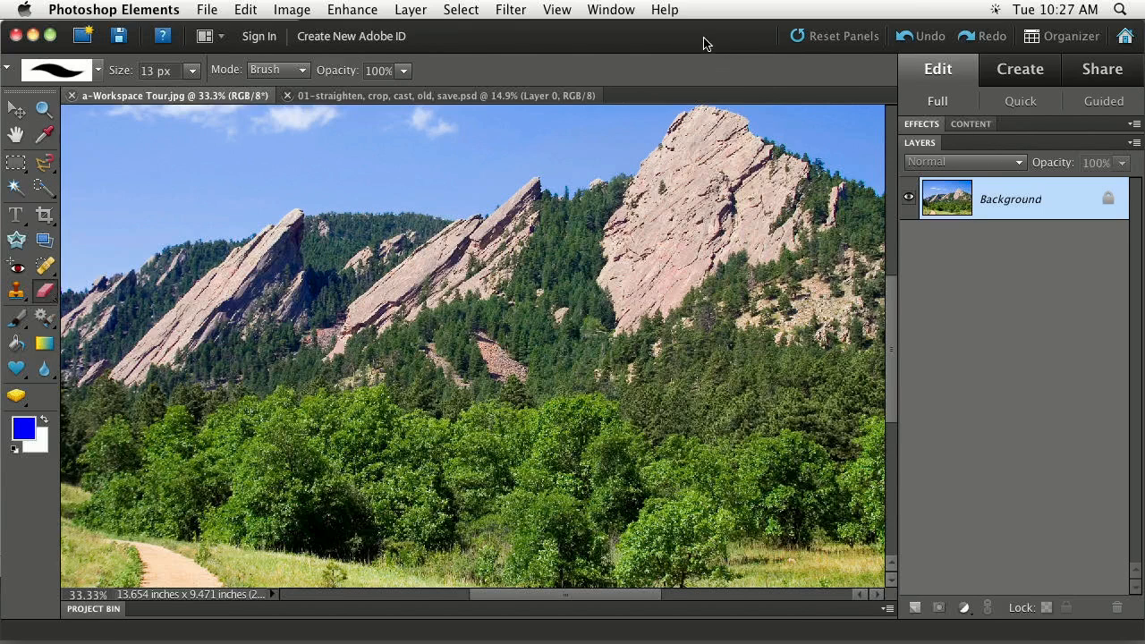
pyautogui.click(611, 10)
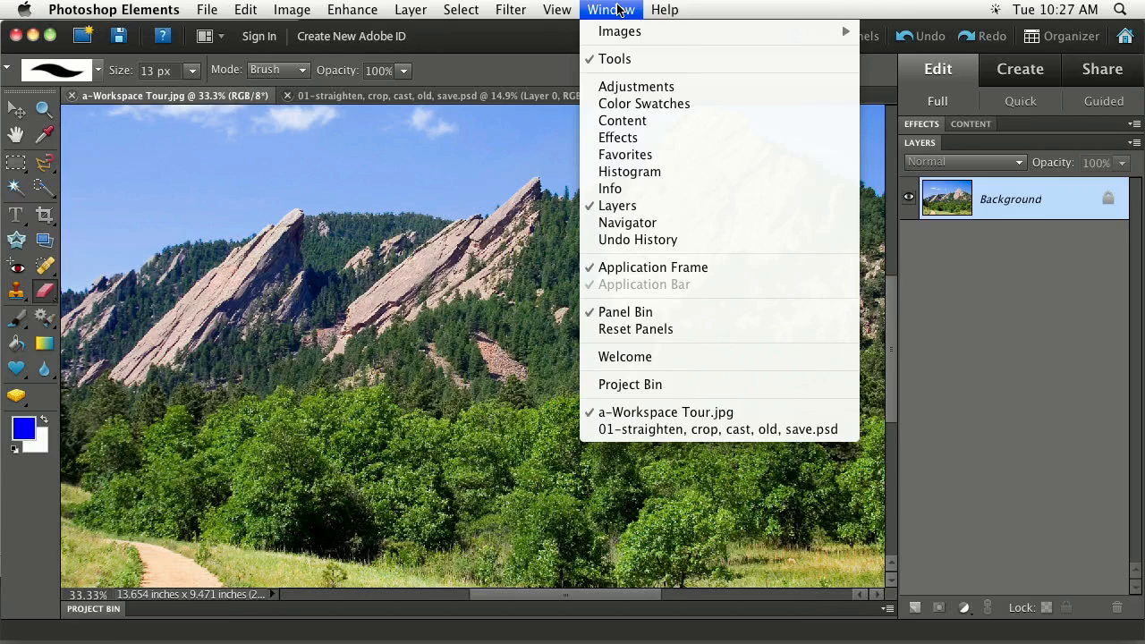
pyautogui.moveTo(619, 135)
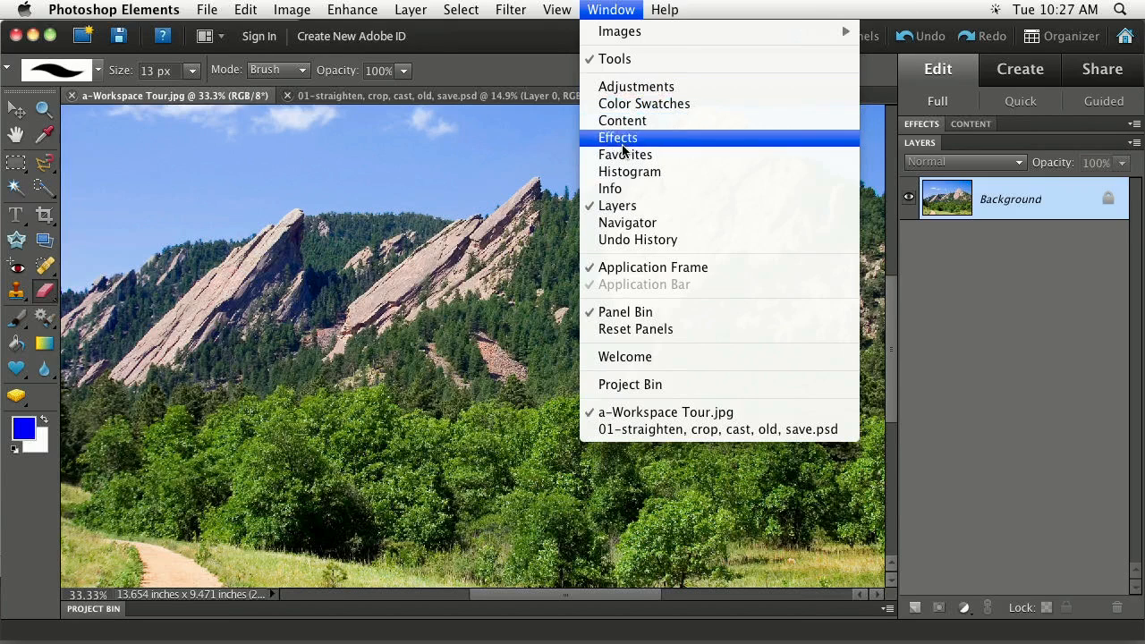
pyautogui.moveTo(634, 86)
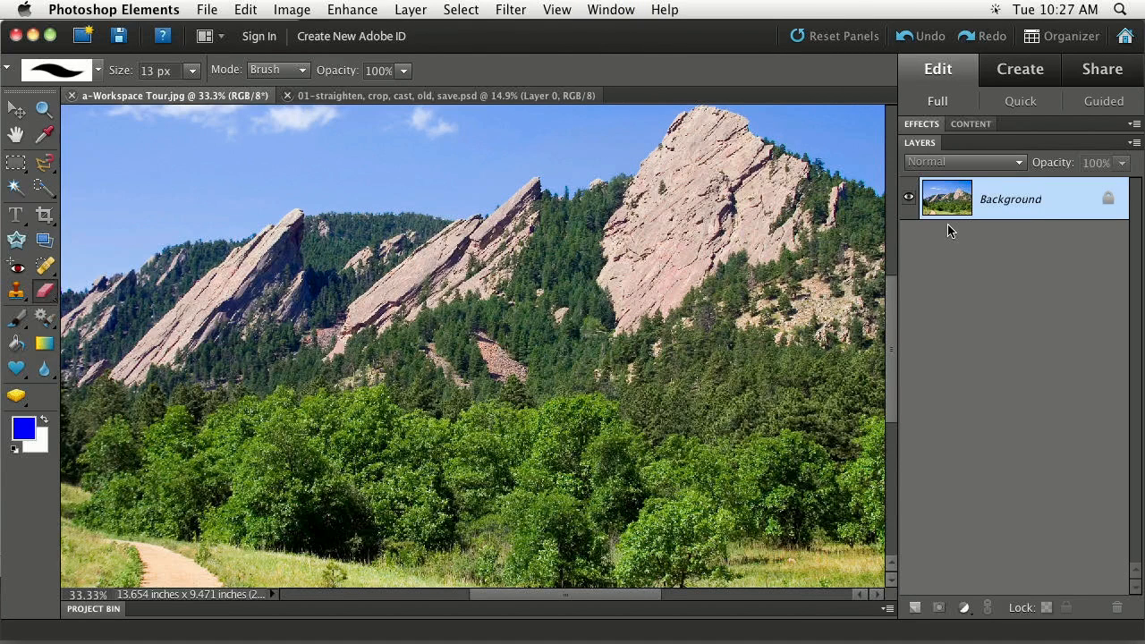
pyautogui.moveTo(1070, 177)
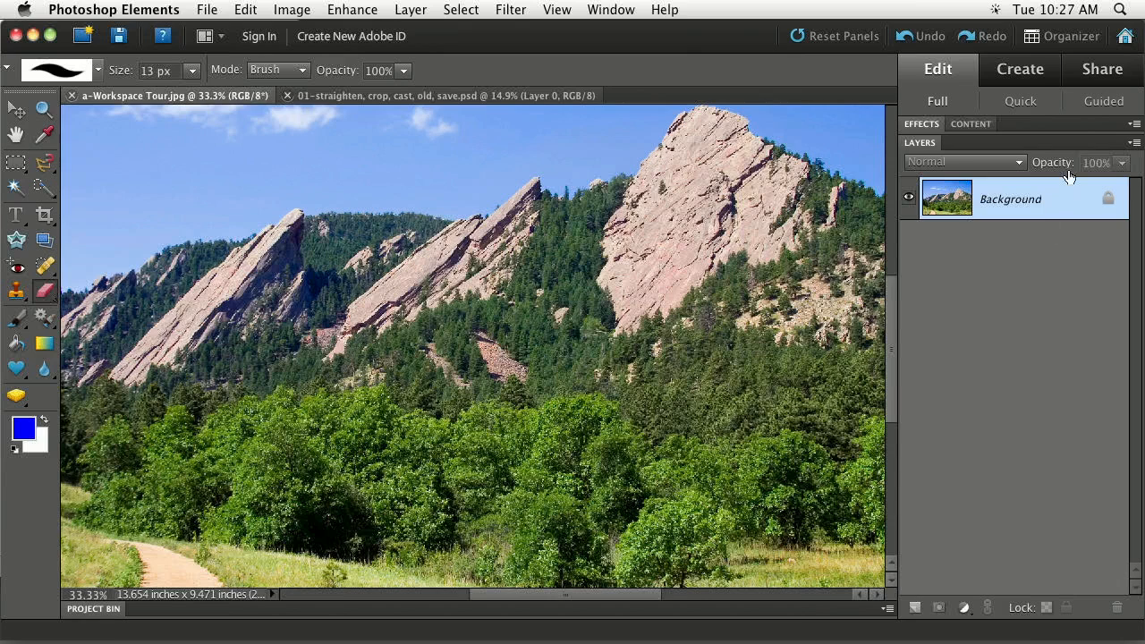
pyautogui.moveTo(982, 244)
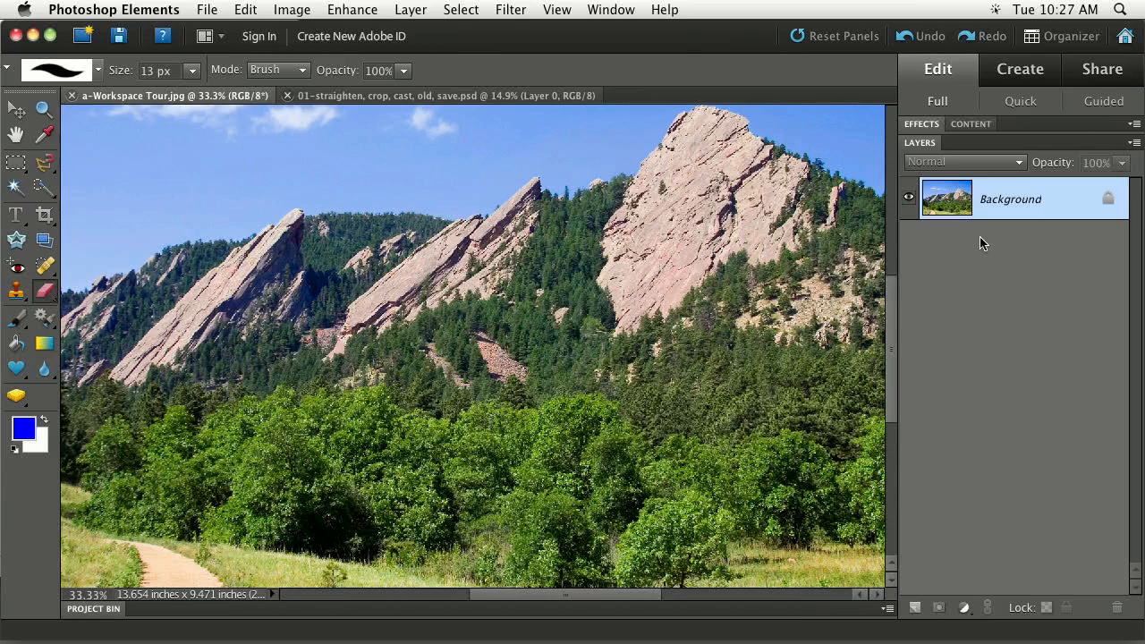
pyautogui.moveTo(965, 175)
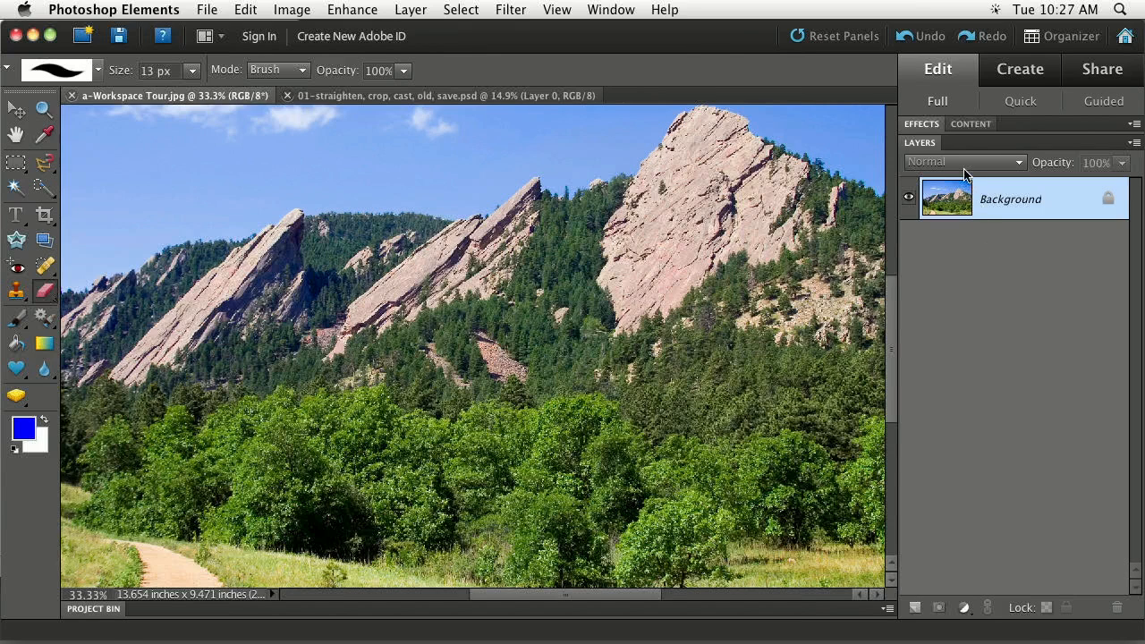
pyautogui.moveTo(980, 146)
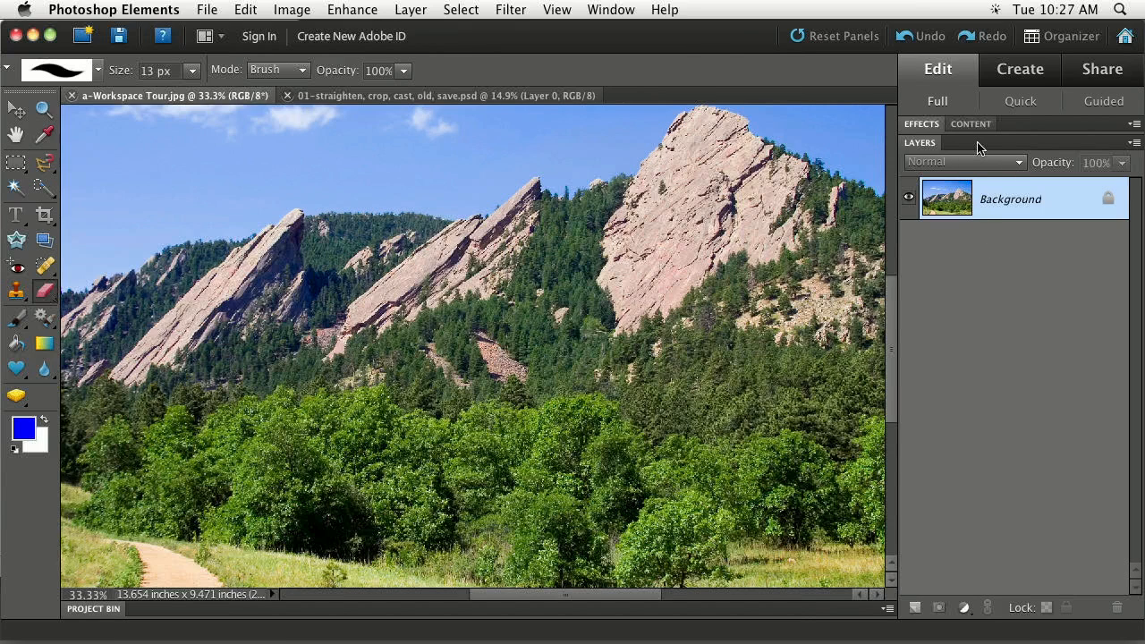